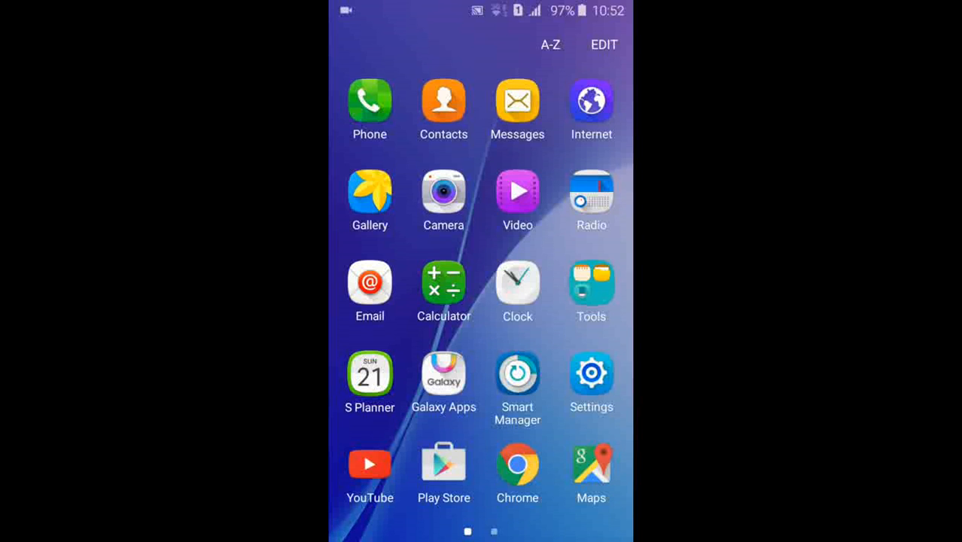
Search Google Play for 'screen record' and return to the home screen
click(443, 463)
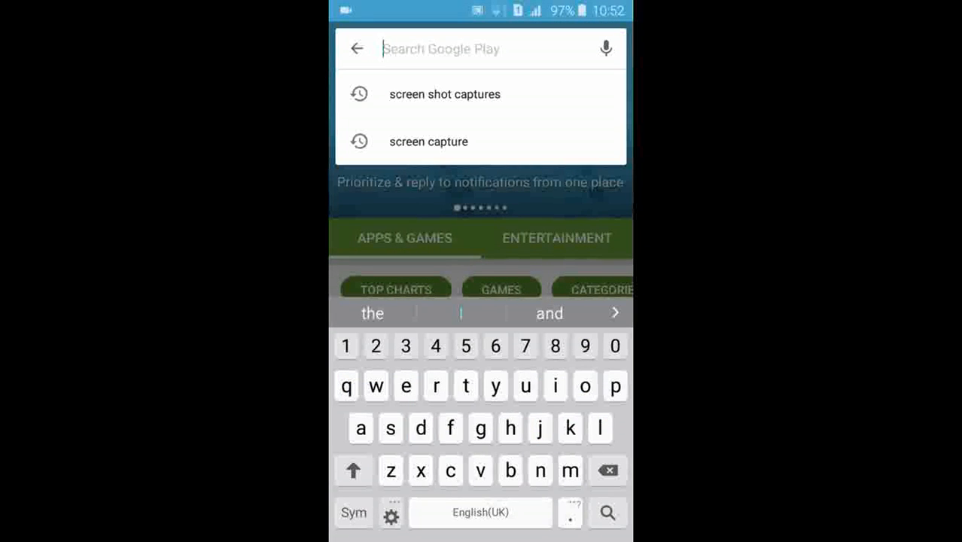
text(screen r)
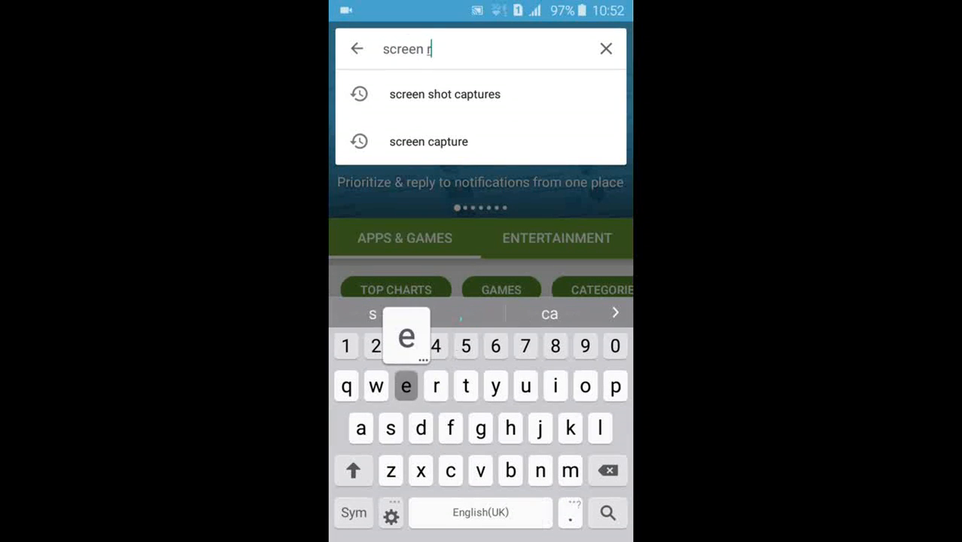
text(ec)
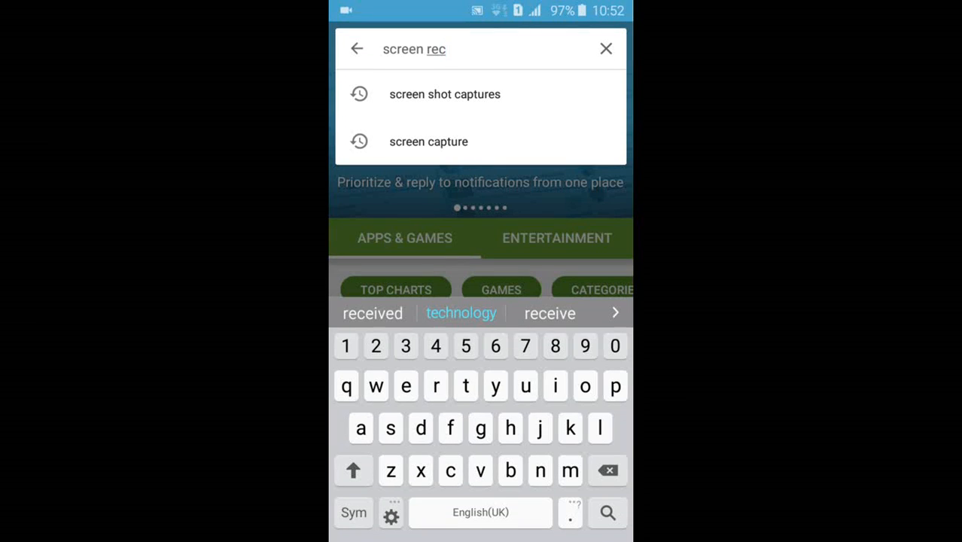
text(ord)
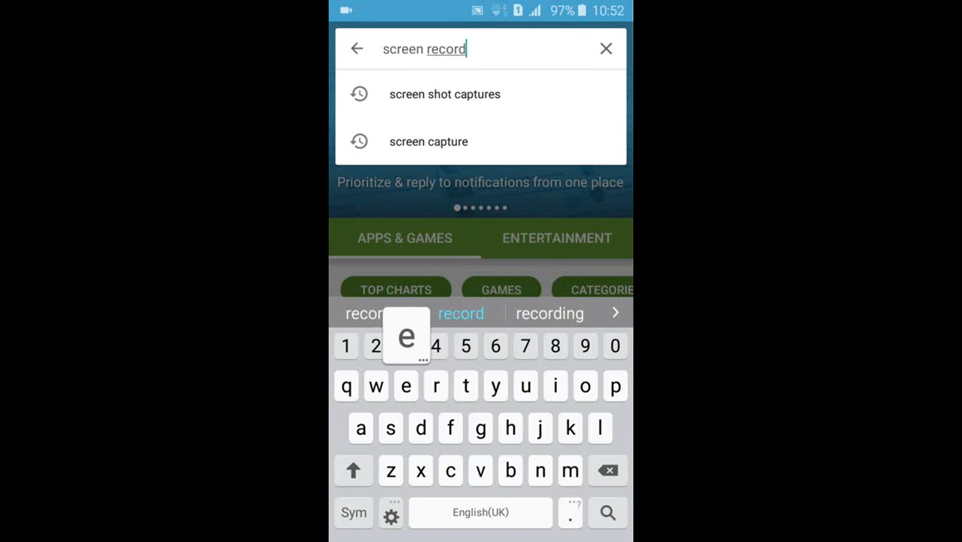
click(461, 313)
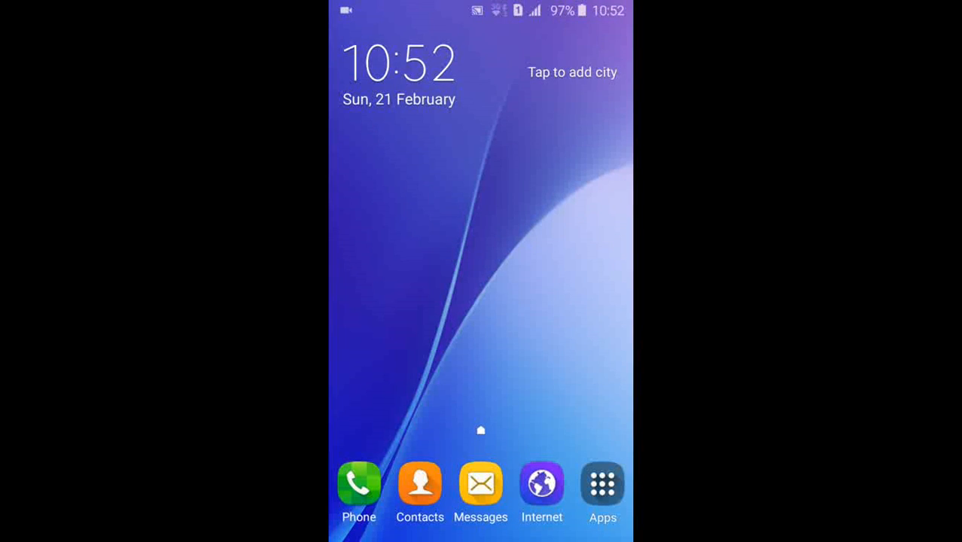
click(603, 483)
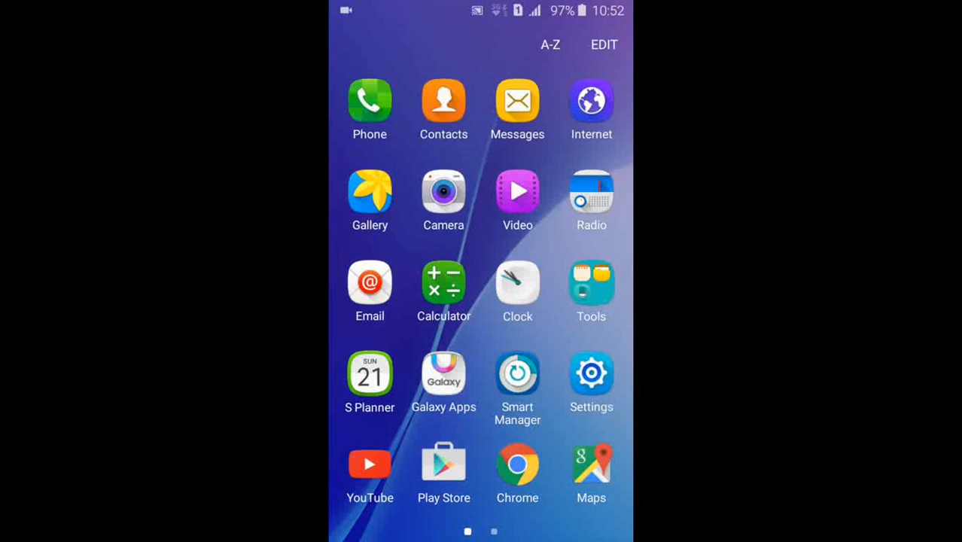
click(369, 190)
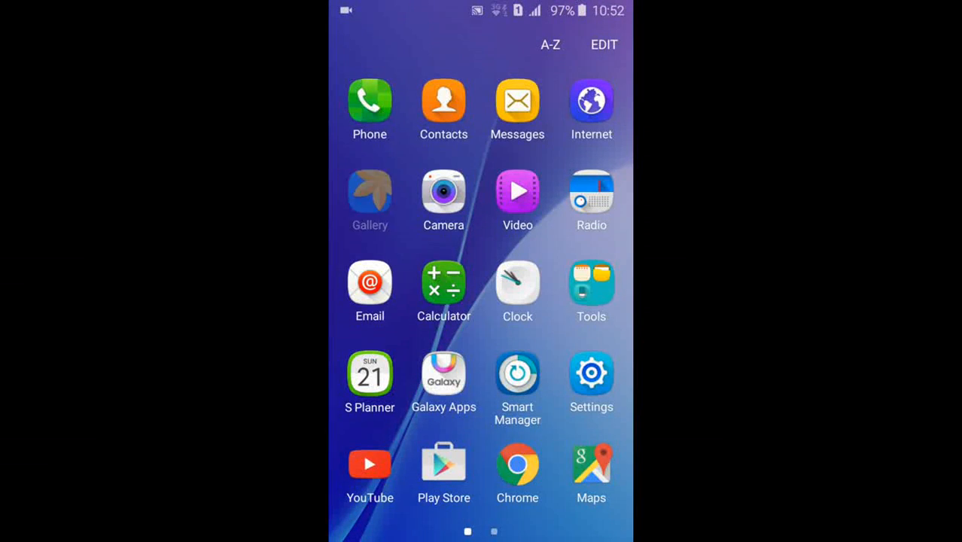
click(369, 191)
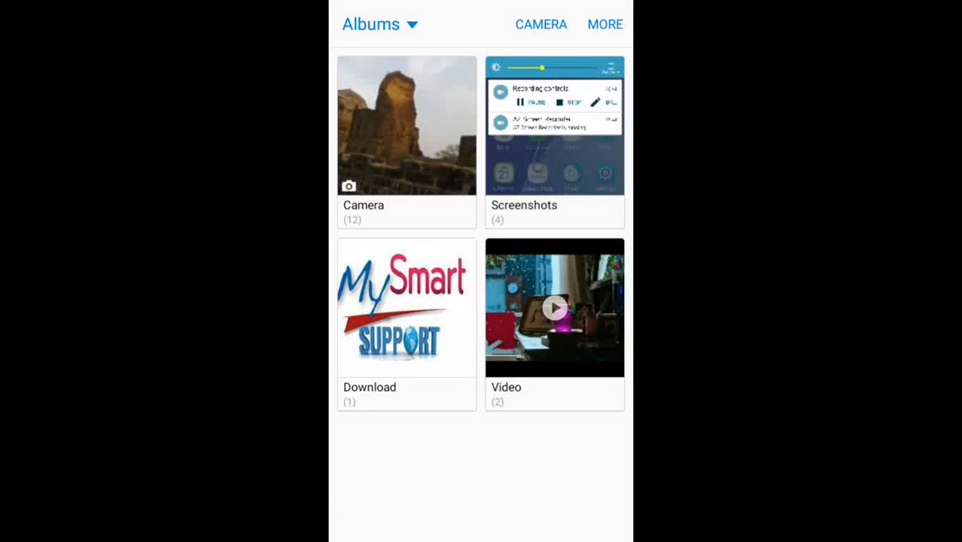
click(554, 126)
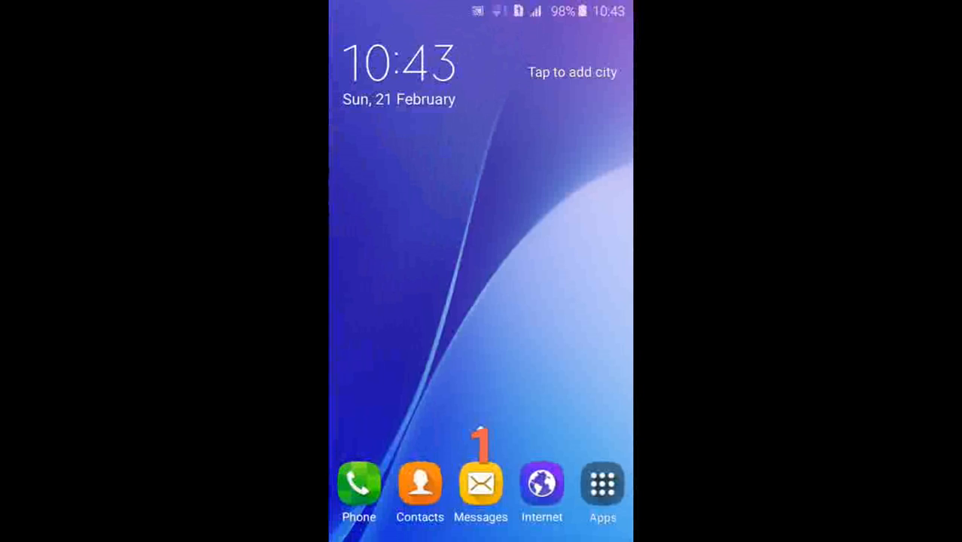
click(603, 484)
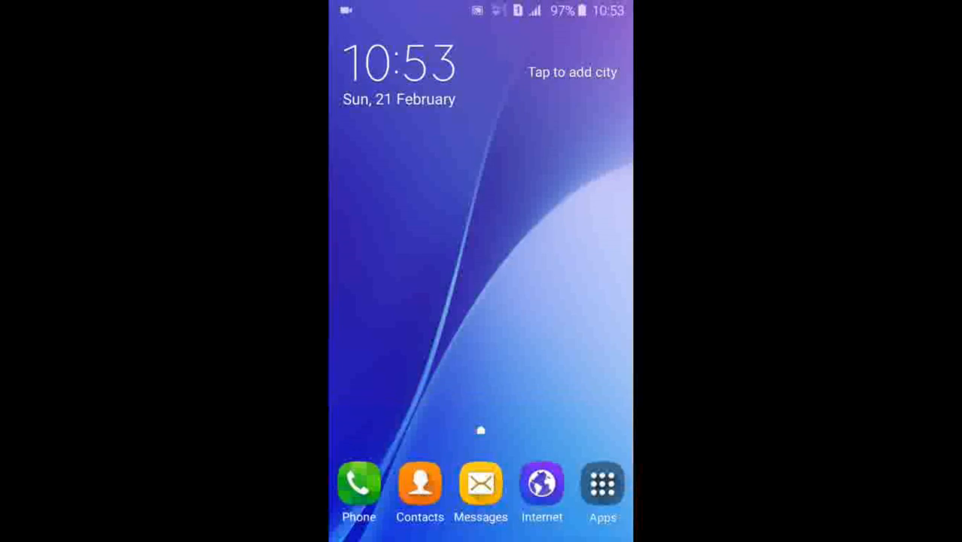
Open the Settings app from the app list to reach Connections options
click(602, 485)
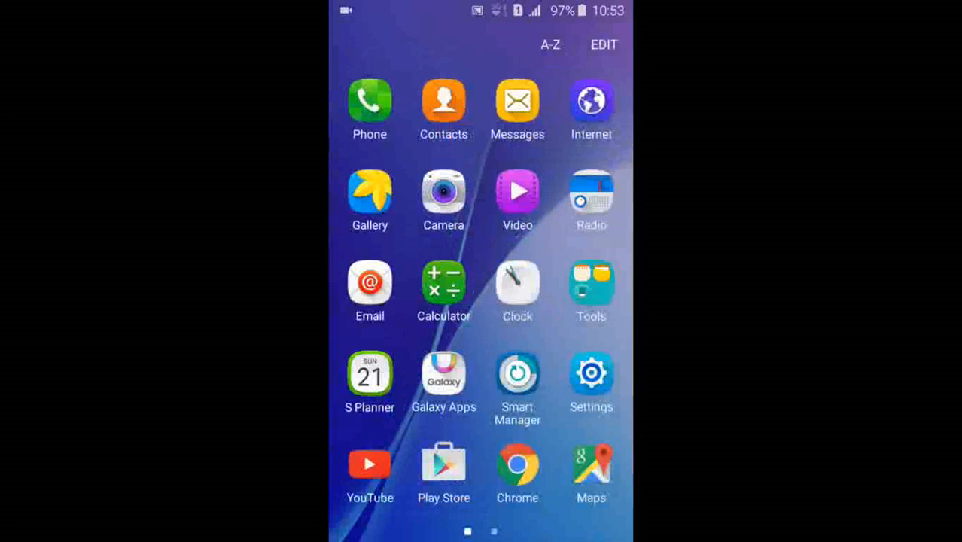
click(517, 191)
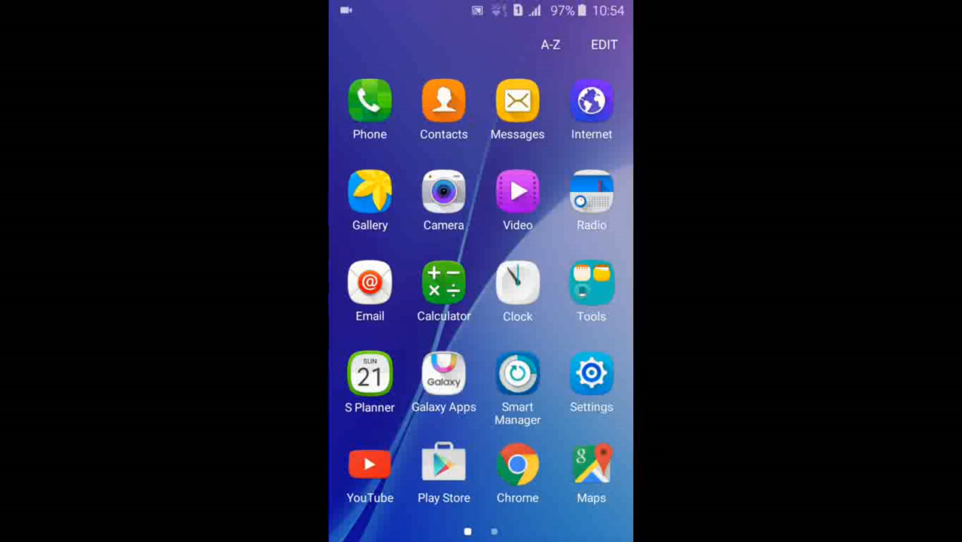
click(591, 373)
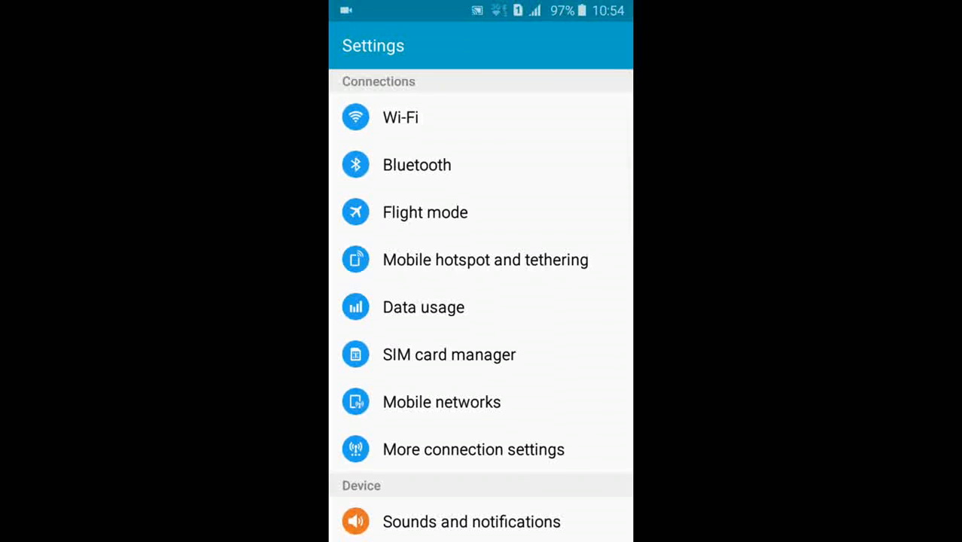